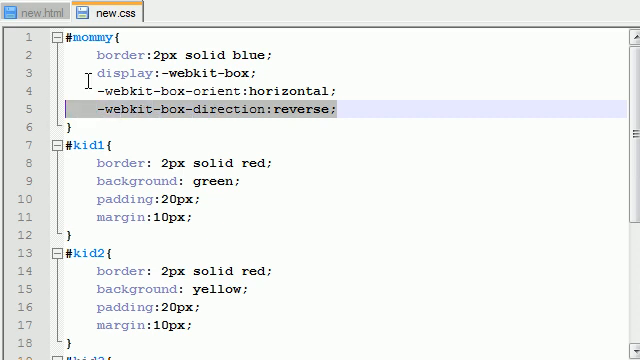
Delete the -webkit-box-direction:reverse; line from the #mommy rule.
{"action": "key", "text": "Delete"}
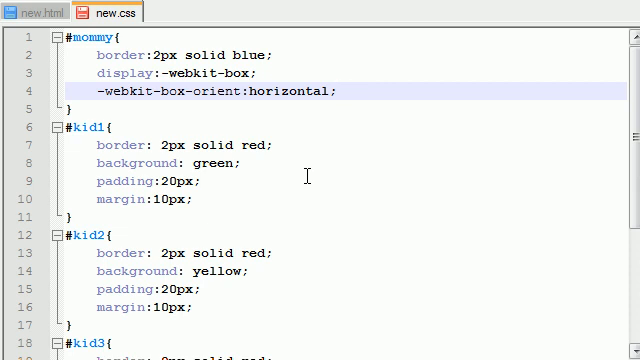
{"action": "mouse_move", "coordinate": [303, 172]}
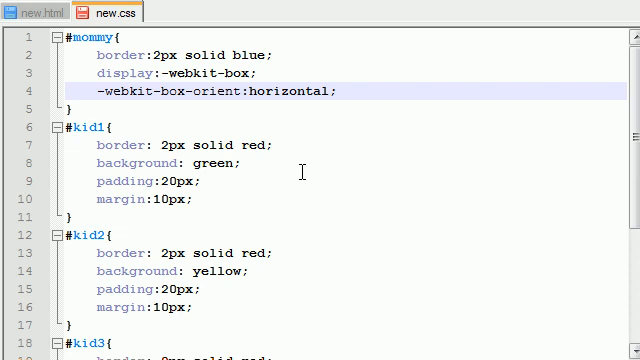
{"action": "scroll", "scroll_direction": "down", "scroll_amount": 3}
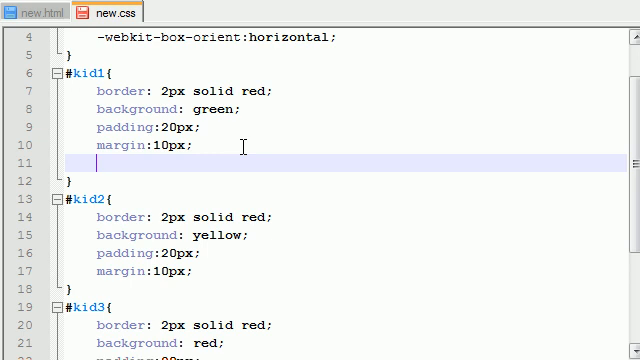
Add -webkit-box-ordinal-group:3; to the #kid1 rule.
{"action": "type", "text": "-webk"}
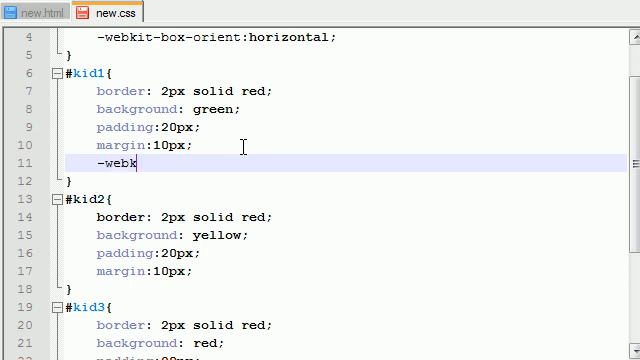
{"action": "type", "text": "it-"}
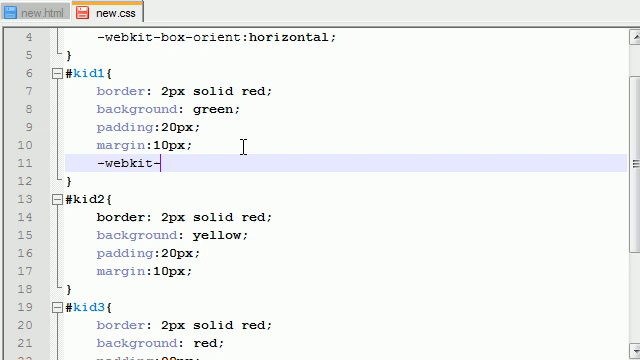
{"action": "type", "text": "bo"}
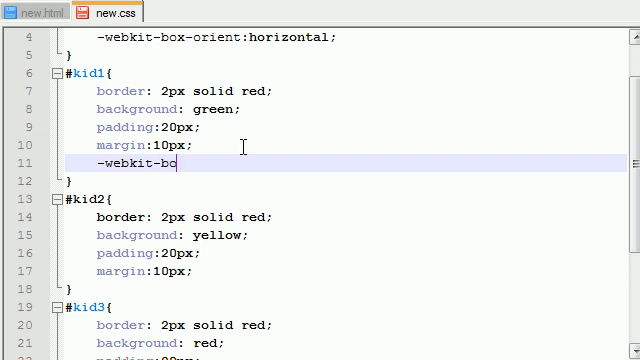
{"action": "type", "text": "x-"}
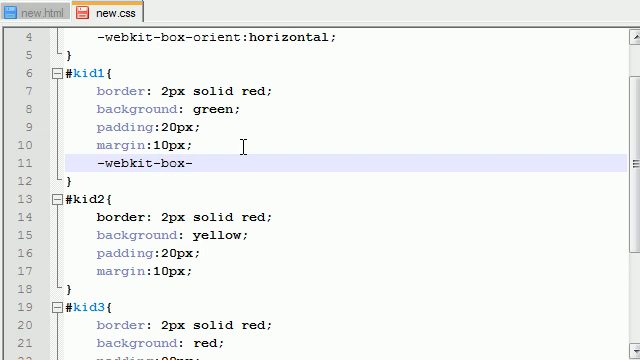
{"action": "type", "text": "ordi"}
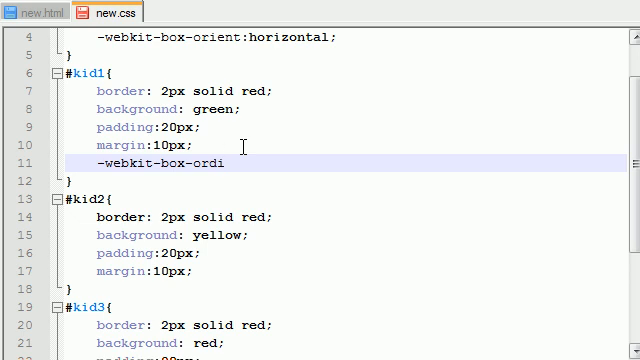
{"action": "type", "text": "nal"}
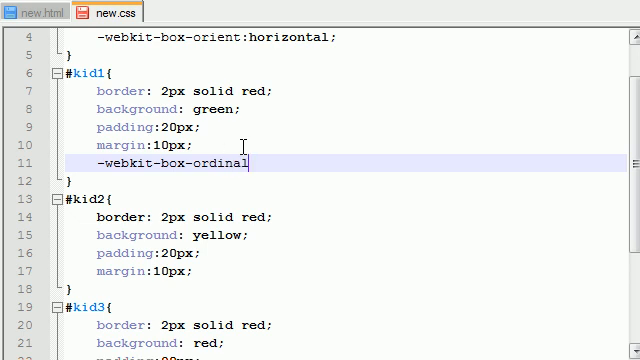
{"action": "type", "text": "-group"}
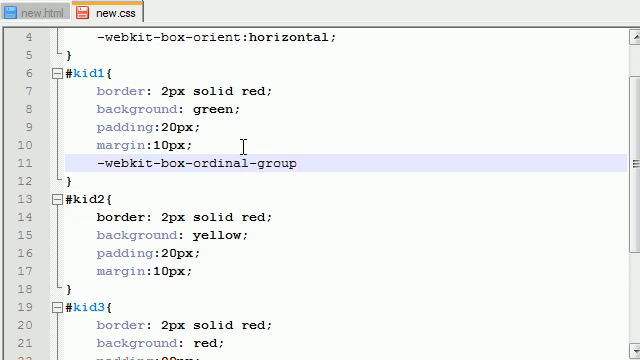
{"action": "type", "text": ":"}
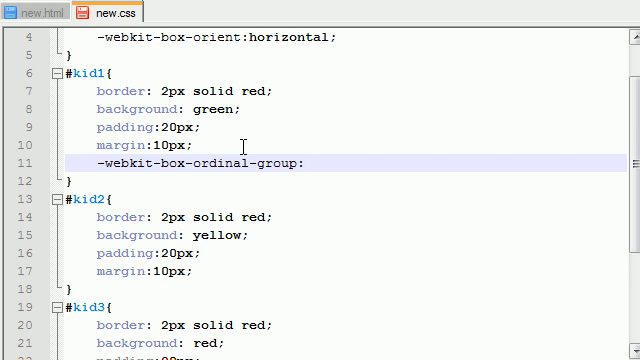
{"action": "type", "text": "3;"}
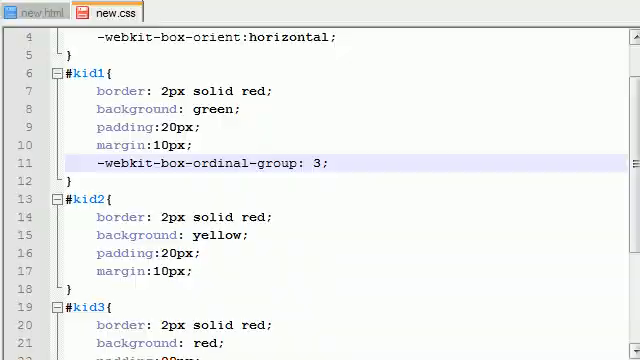
Copy the ordinal-group line into the other kid rules, setting values 1, 4 and 2.
{"action": "left_click", "coordinate": [40, 11]}
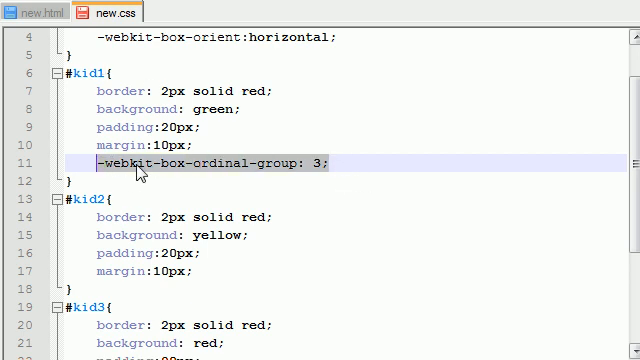
{"action": "mouse_move", "coordinate": [255, 177]}
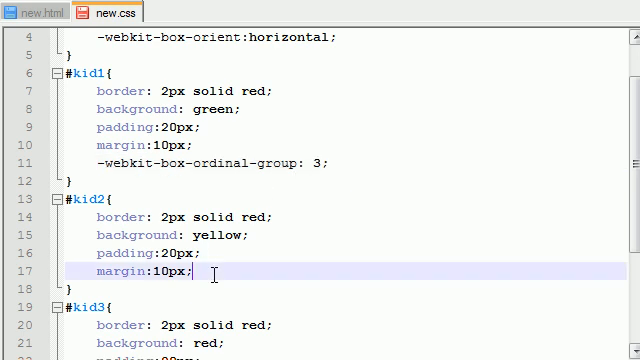
{"action": "type", "text": "-webkit-box-ordinal-group: 3;"}
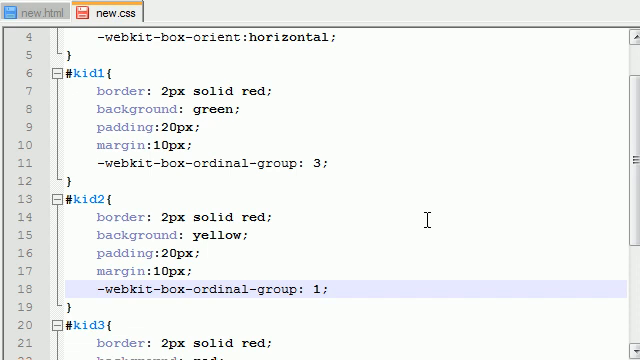
{"action": "scroll", "scroll_direction": "down", "scroll_amount": 3}
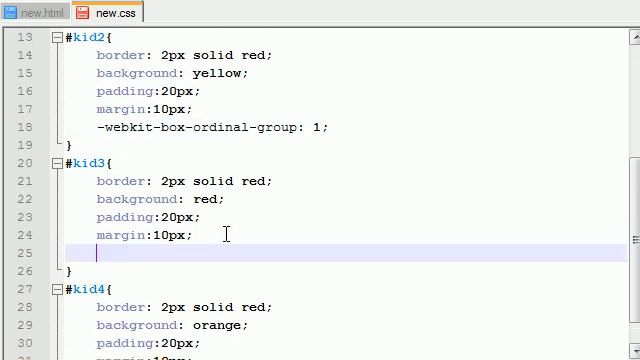
{"action": "type", "text": "-webkit-box-ordinal-group: 3;"}
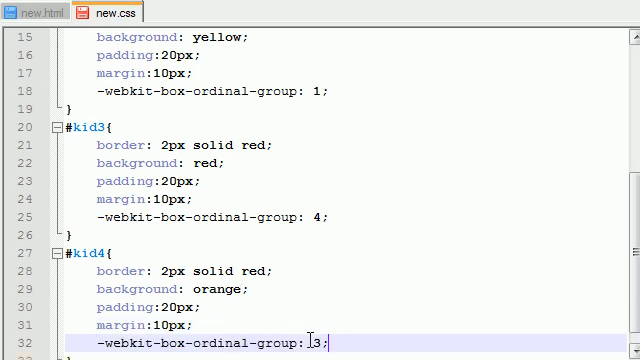
{"action": "type", "text": "2"}
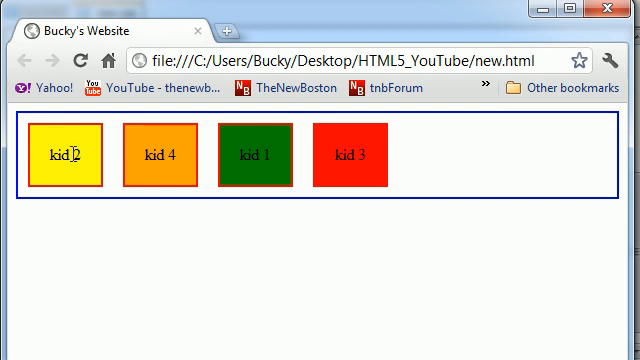
Switch between Notepad++ and Chrome's preview showing boxes ordered kid 2, 4, 1, 3.
{"action": "left_click", "coordinate": [107, 11]}
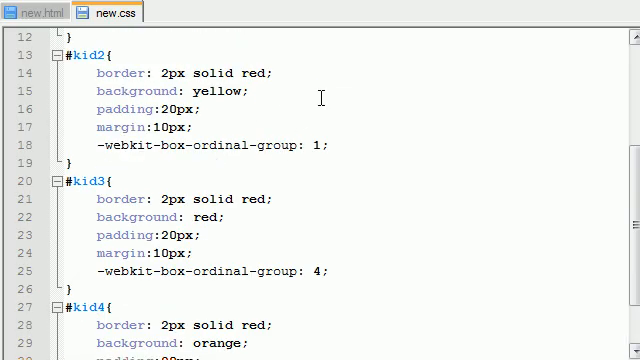
{"action": "left_click", "coordinate": [85, 182]}
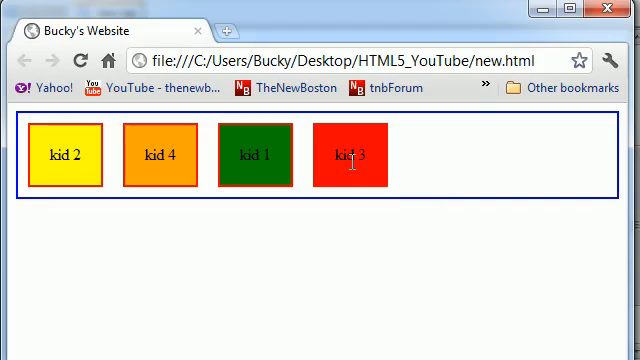
{"action": "mouse_move", "coordinate": [247, 153]}
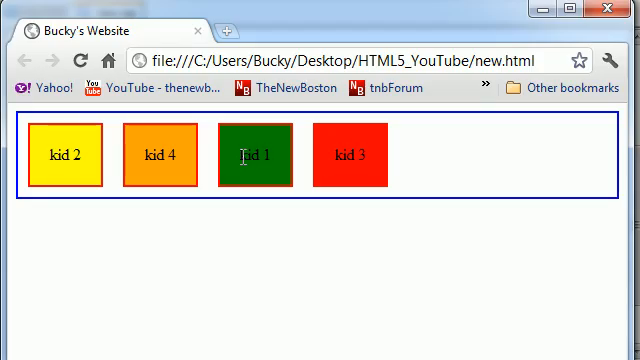
{"action": "mouse_move", "coordinate": [156, 323]}
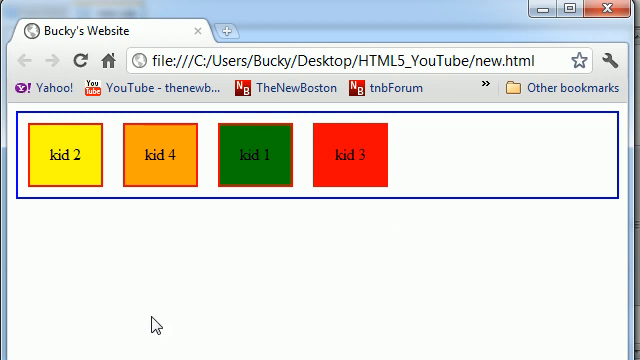
{"action": "mouse_move", "coordinate": [202, 266]}
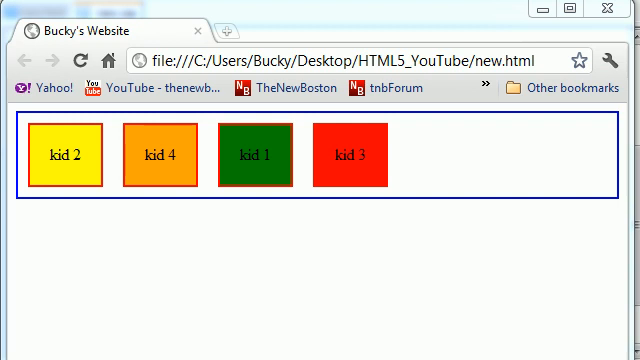
{"action": "mouse_move", "coordinate": [473, 250]}
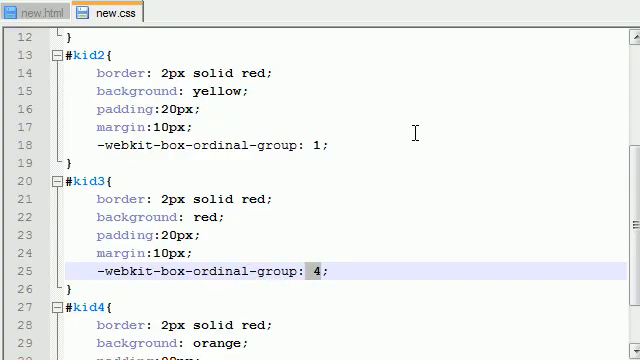
Scroll the Chrome preview to view the boxes ordered kid 2, 4, 1, 3.
{"action": "scroll", "scroll_direction": "down", "scroll_amount": 3}
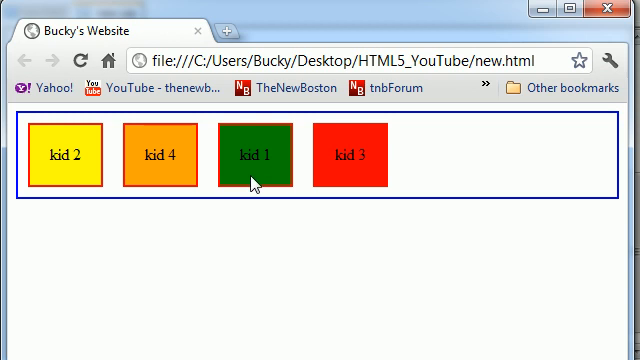
{"action": "mouse_move", "coordinate": [73, 157]}
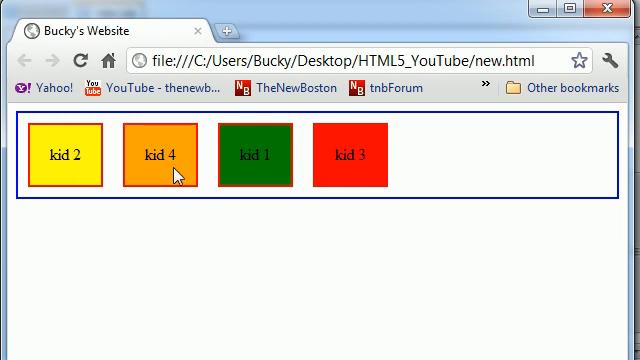
{"action": "mouse_move", "coordinate": [320, 209]}
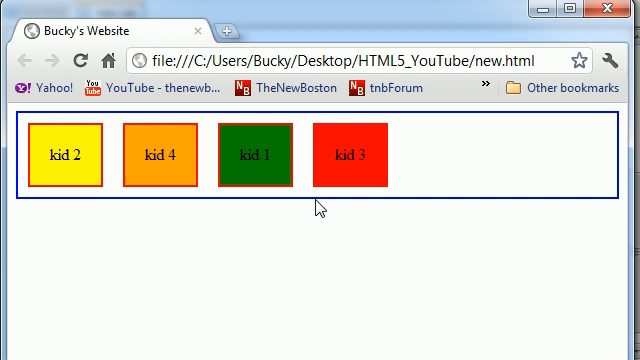
{"action": "mouse_move", "coordinate": [115, 198]}
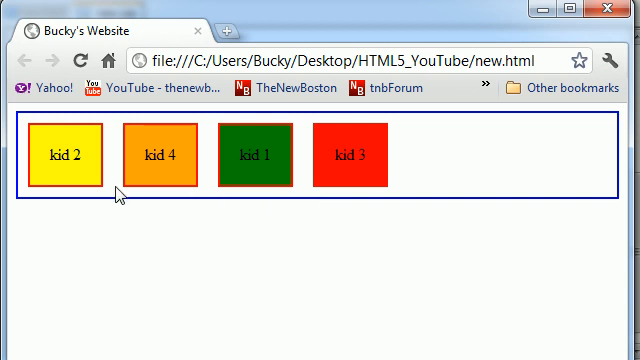
{"action": "mouse_move", "coordinate": [72, 157]}
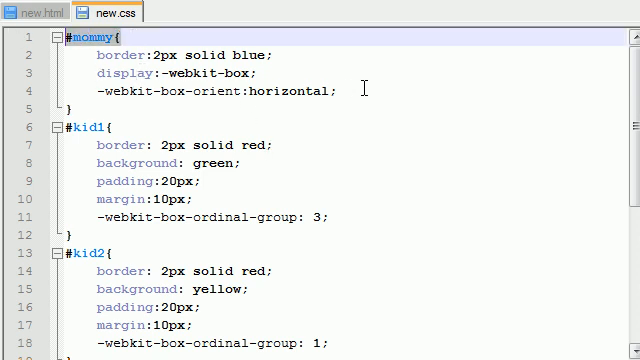
Add width:700px; to #mommy and width:60px; to #kid1 in new.css.
{"action": "type", "text": "width"}
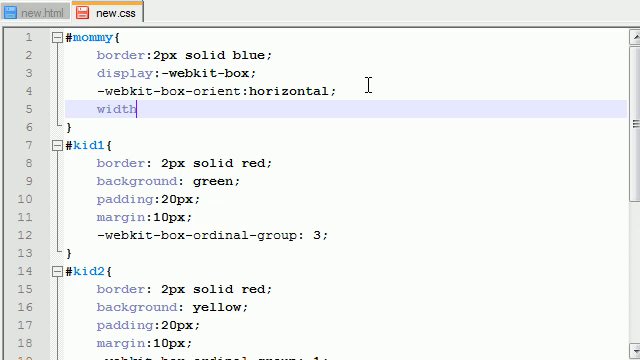
{"action": "type", "text": ":"}
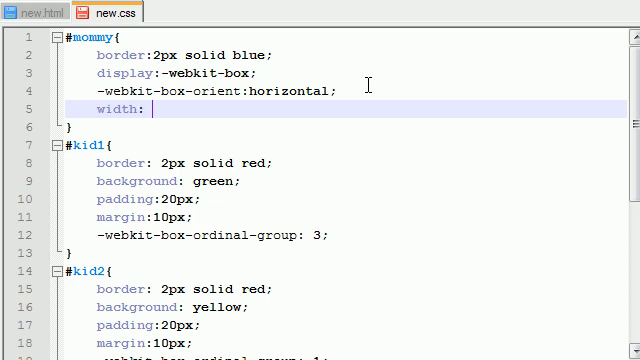
{"action": "type", "text": "700px;"}
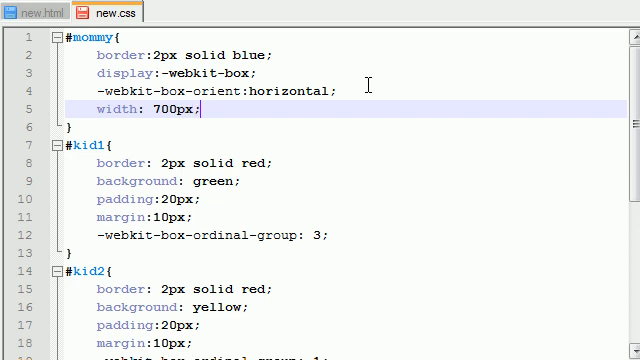
{"action": "mouse_move", "coordinate": [325, 235]}
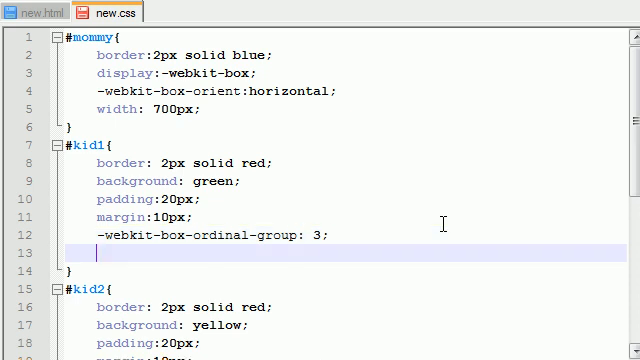
{"action": "type", "text": "width:"}
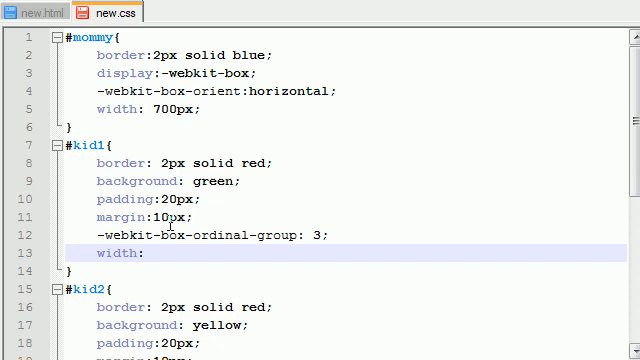
{"action": "mouse_move", "coordinate": [213, 220]}
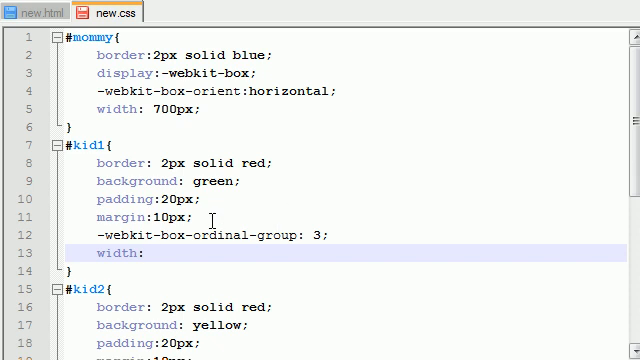
{"action": "type", "text": "60"}
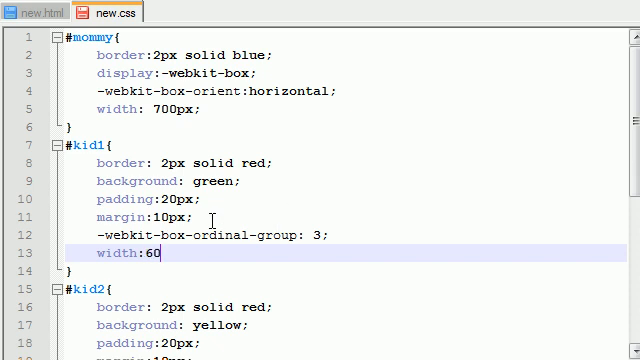
{"action": "type", "text": "px;"}
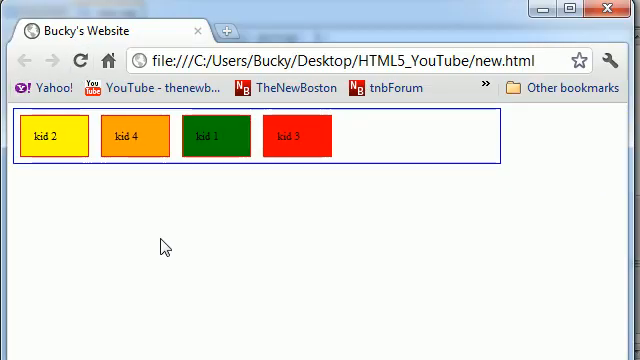
{"action": "mouse_move", "coordinate": [180, 148]}
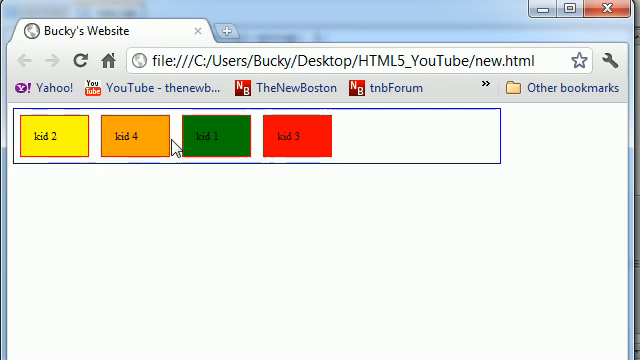
{"action": "mouse_move", "coordinate": [82, 166]}
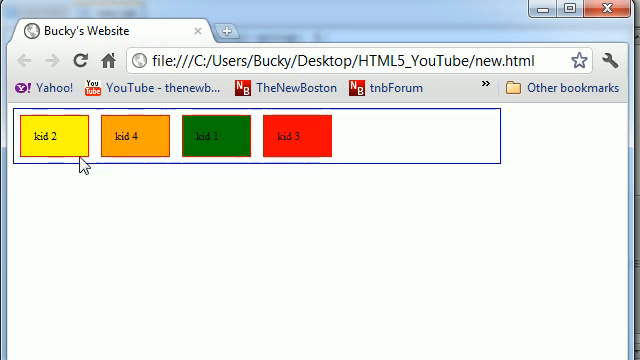
{"action": "mouse_move", "coordinate": [338, 120]}
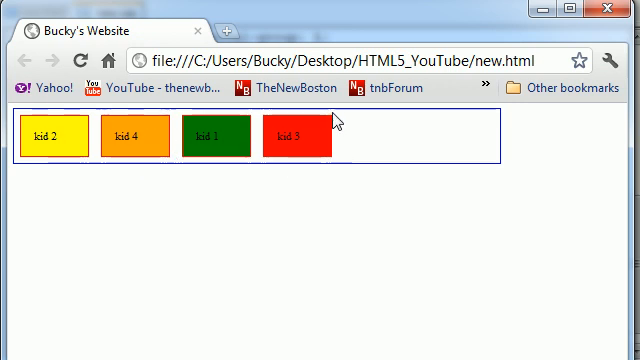
{"action": "mouse_move", "coordinate": [385, 178]}
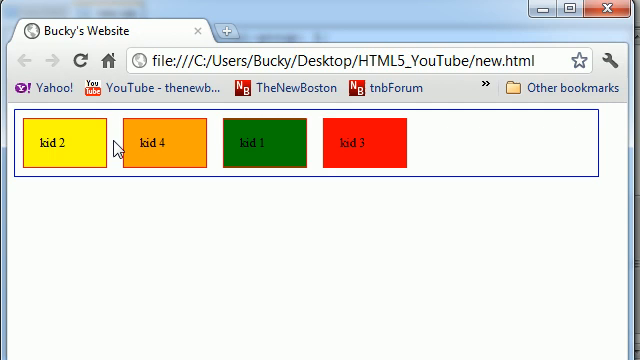
{"action": "mouse_move", "coordinate": [415, 147]}
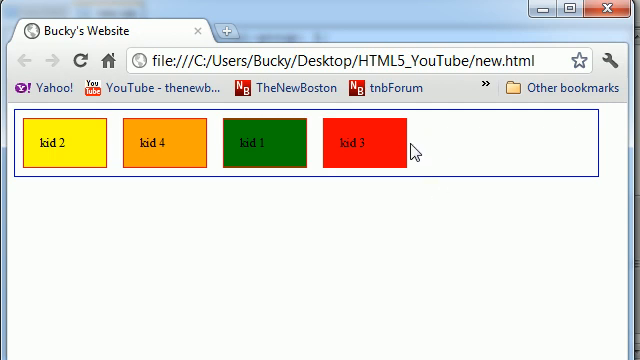
{"action": "mouse_move", "coordinate": [205, 167]}
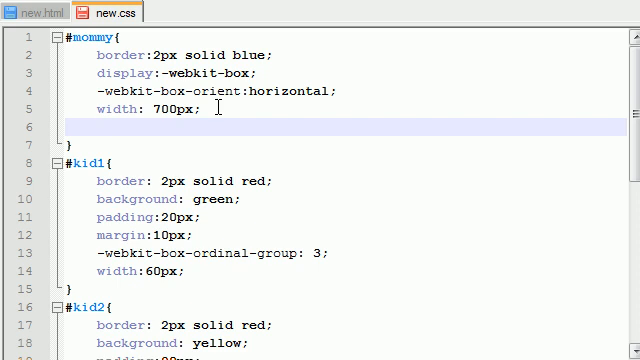
Type -webkit-box-pack:center; on the empty line inside the #mommy rule.
{"action": "left_click", "coordinate": [95, 128]}
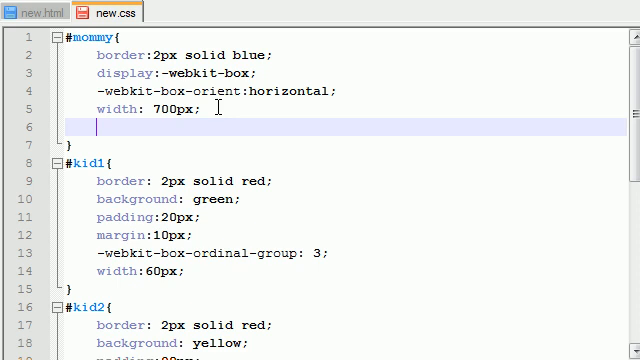
{"action": "type", "text": "-webkit"}
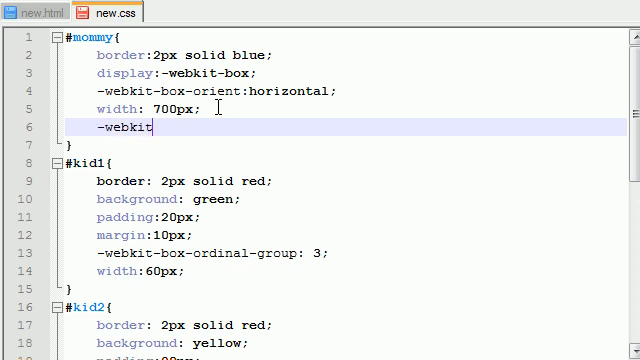
{"action": "type", "text": "-box"}
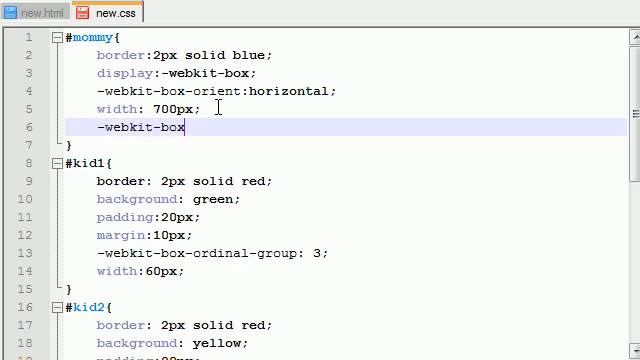
{"action": "type", "text": "-pack:"}
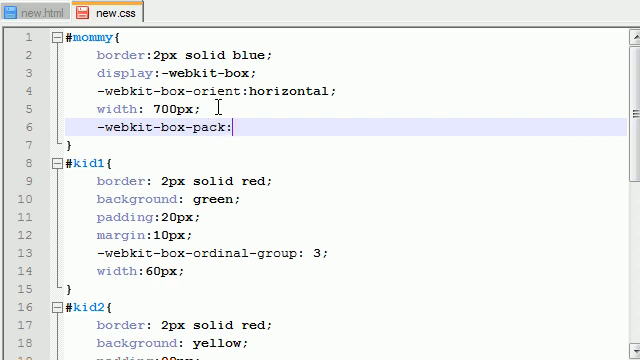
{"action": "type", "text": "center"}
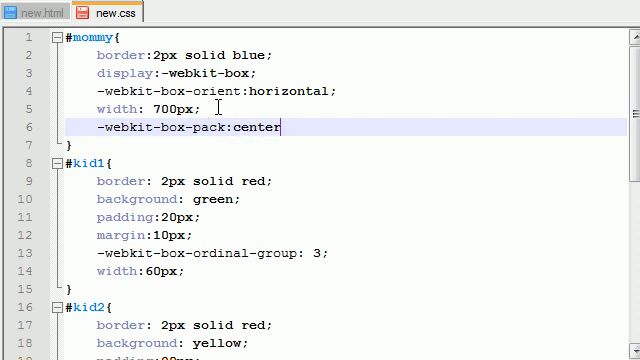
{"action": "type", "text": ";"}
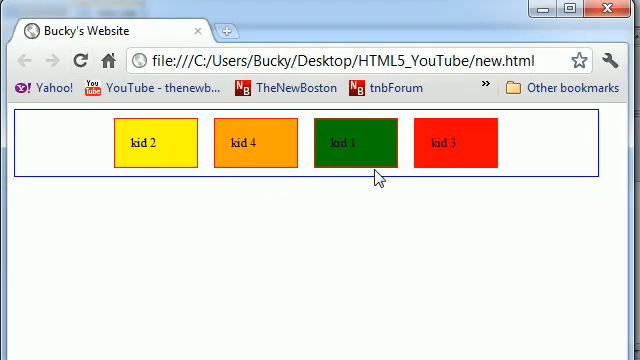
{"action": "mouse_move", "coordinate": [168, 152]}
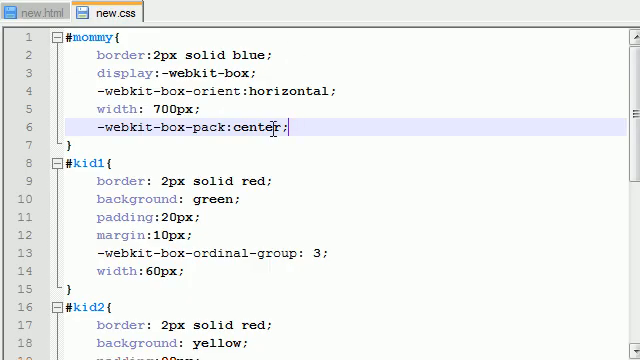
Select the 'center' box-pack value in Notepad++ to replace it.
{"action": "double_click", "coordinate": [252, 128]}
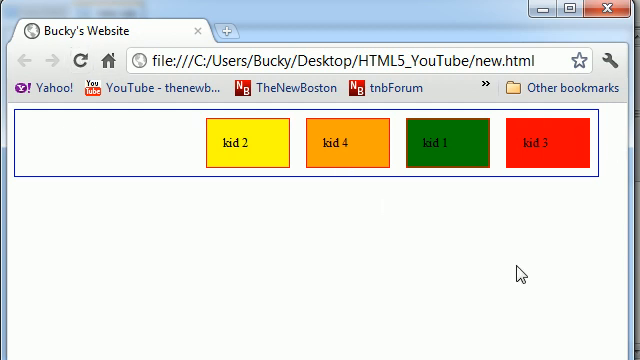
{"action": "mouse_move", "coordinate": [496, 190]}
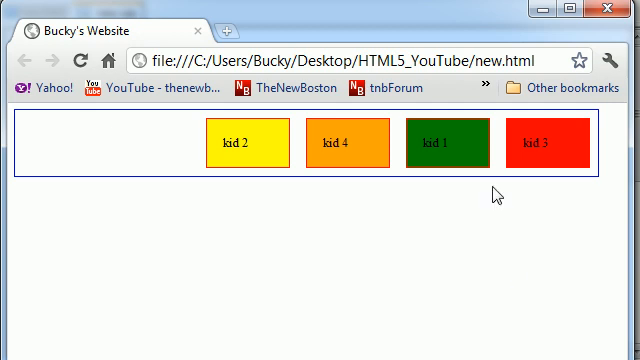
{"action": "mouse_move", "coordinate": [495, 196]}
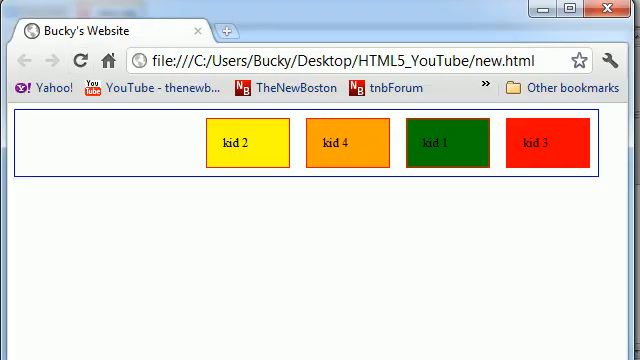
{"action": "mouse_move", "coordinate": [52, 108]}
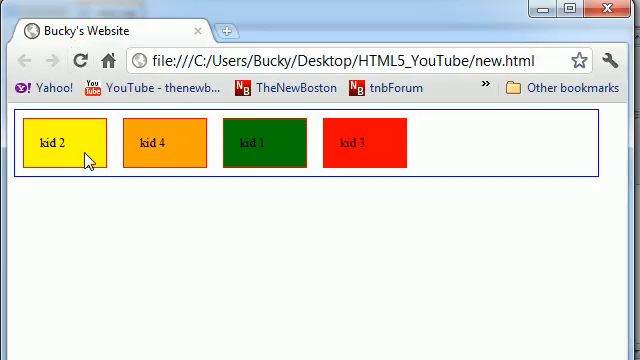
{"action": "mouse_move", "coordinate": [162, 147]}
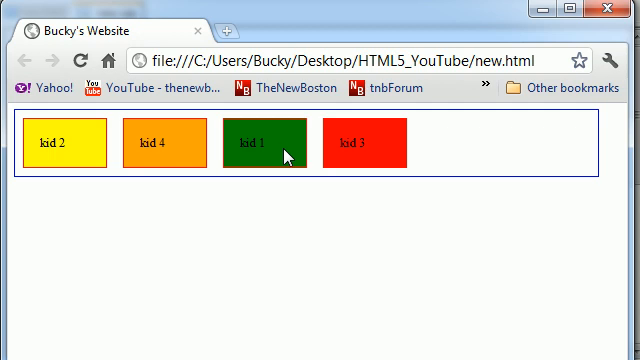
{"action": "mouse_move", "coordinate": [348, 152]}
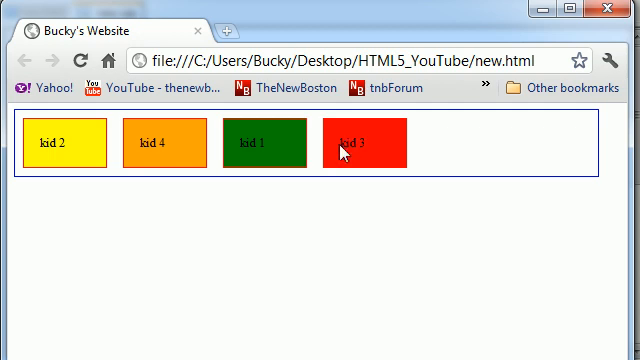
{"action": "mouse_move", "coordinate": [489, 167]}
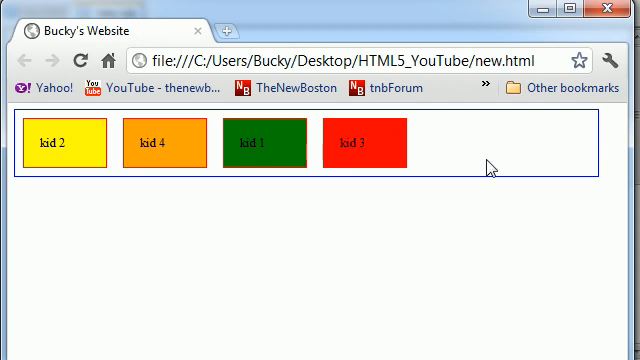
{"action": "mouse_move", "coordinate": [573, 247]}
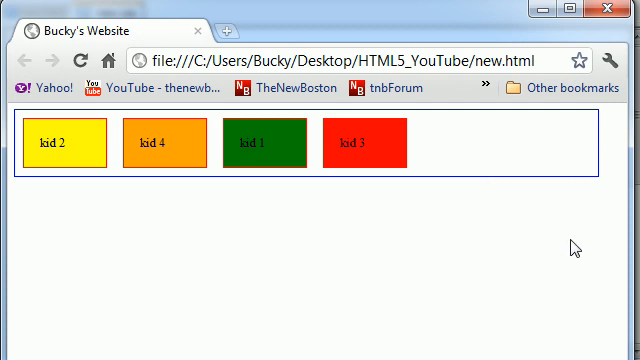
{"action": "mouse_move", "coordinate": [367, 176]}
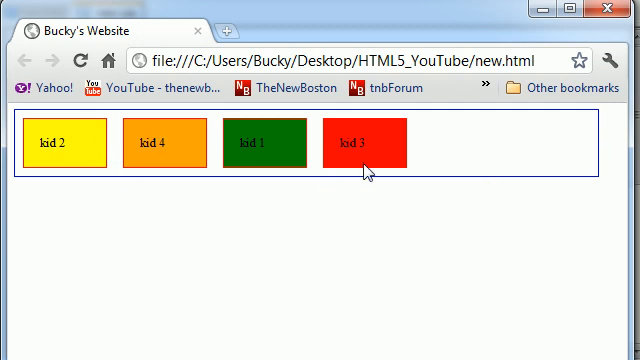
{"action": "mouse_move", "coordinate": [395, 158]}
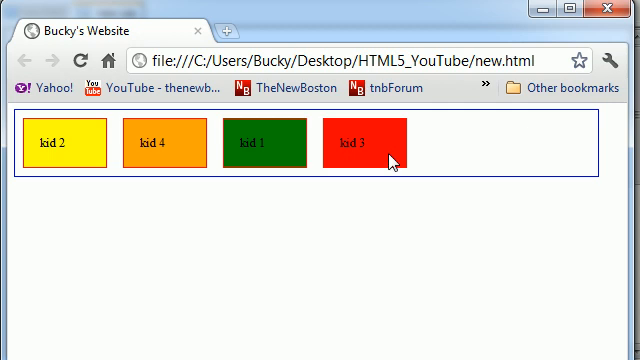
{"action": "mouse_move", "coordinate": [249, 176]}
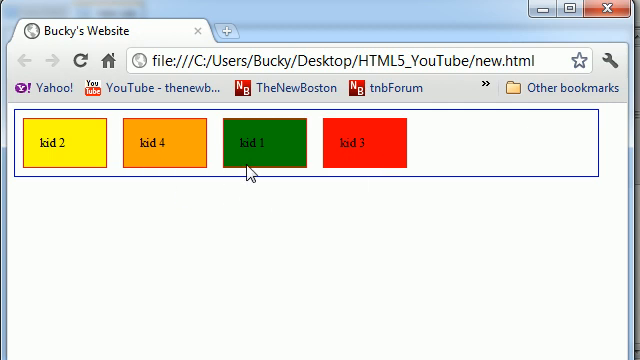
{"action": "mouse_move", "coordinate": [258, 140]}
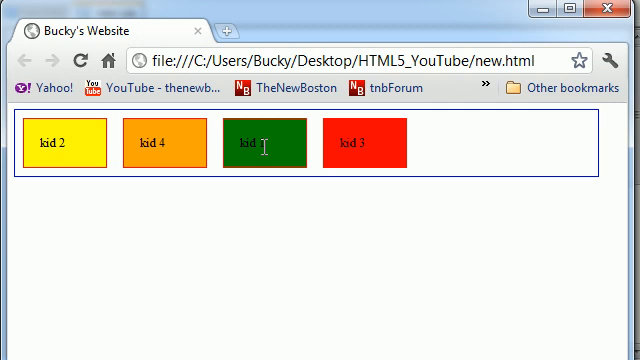
{"action": "mouse_move", "coordinate": [490, 145]}
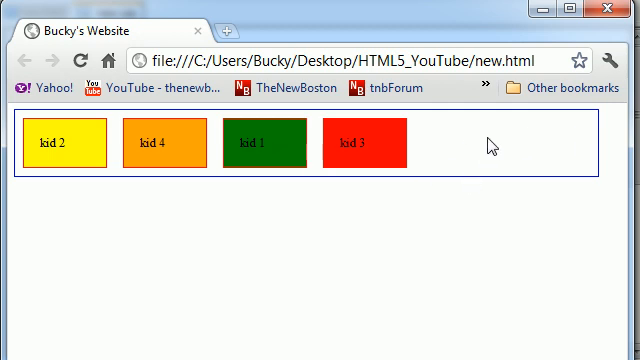
{"action": "mouse_move", "coordinate": [490, 148]}
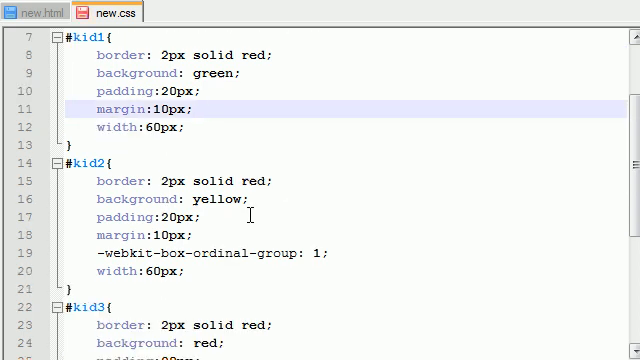
Scroll down through the kid rules in new.css to remove their ordinal-group lines.
{"action": "scroll", "scroll_direction": "down", "scroll_amount": 3}
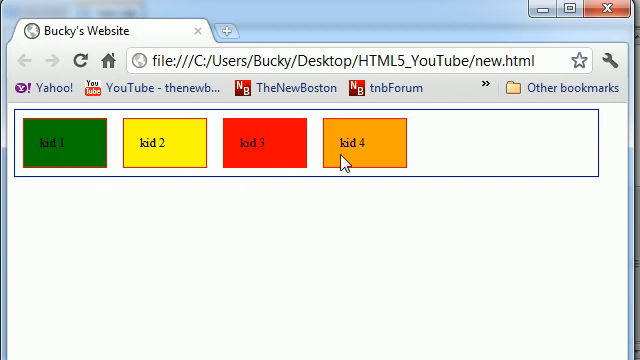
{"action": "mouse_move", "coordinate": [179, 148]}
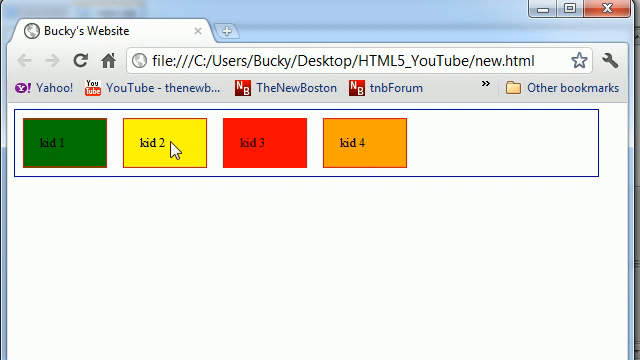
{"action": "mouse_move", "coordinate": [447, 155]}
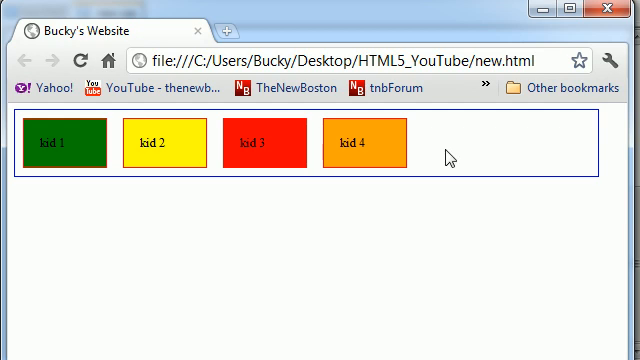
{"action": "mouse_move", "coordinate": [448, 157]}
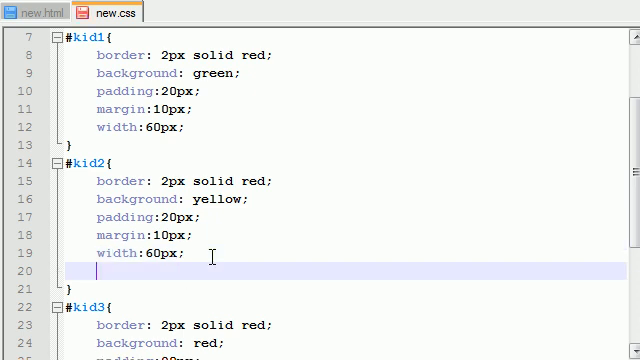
Add -webkit-box-flex:1; to the #kid2 rule in new.css.
{"action": "type", "text": "-webkit"}
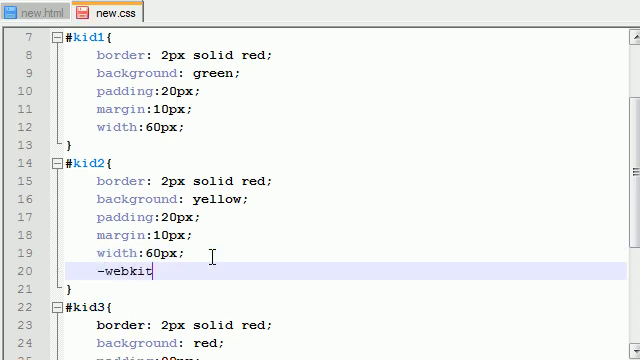
{"action": "type", "text": "-box-flex"}
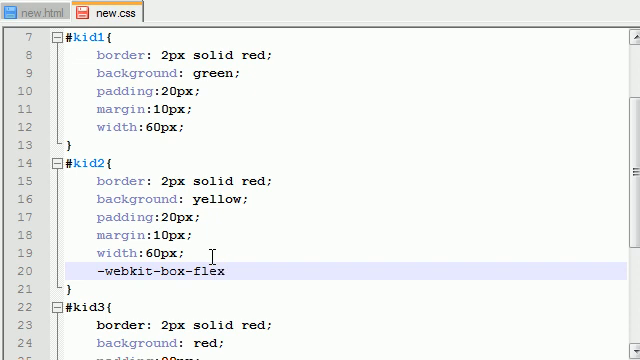
{"action": "type", "text": ":"}
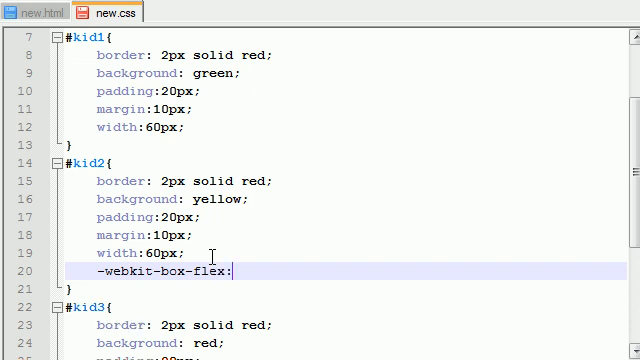
{"action": "type", "text": "1;"}
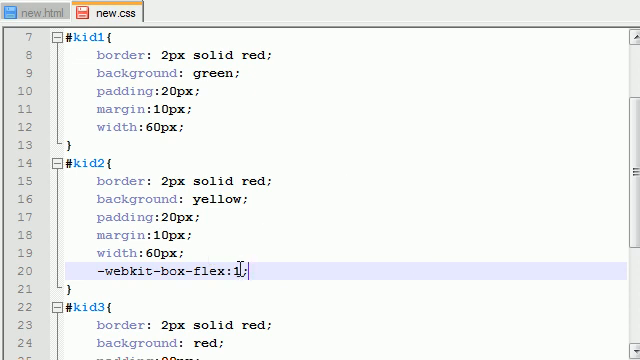
{"action": "type", "text": "0"}
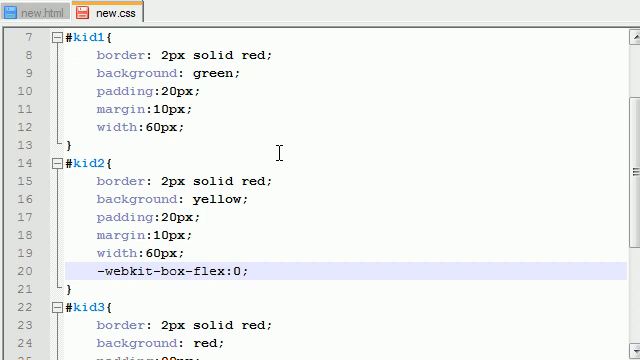
{"action": "type", "text": "1"}
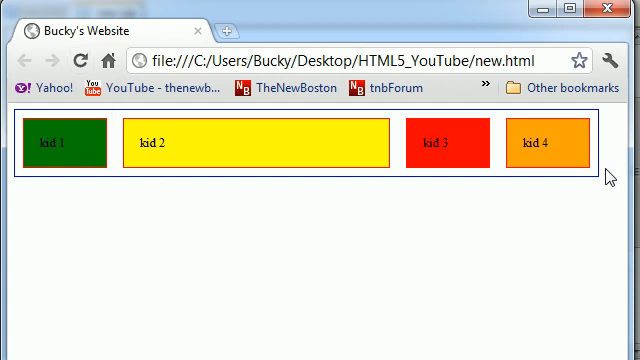
{"action": "mouse_move", "coordinate": [600, 152]}
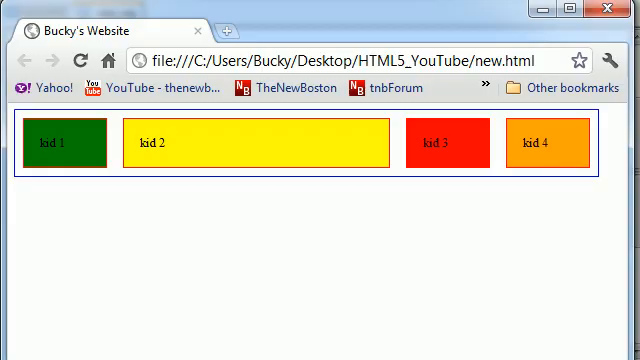
Reload new.html in Chrome and scroll to see kid 2 stretched across the spare width.
{"action": "left_click", "coordinate": [108, 11]}
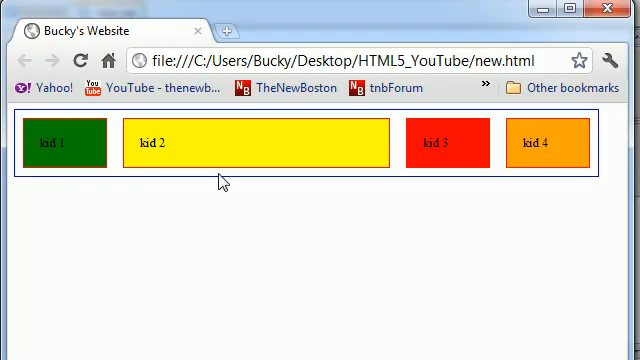
{"action": "mouse_move", "coordinate": [202, 148]}
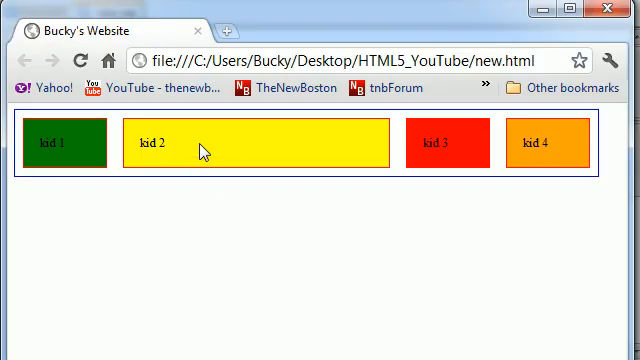
{"action": "mouse_move", "coordinate": [38, 150]}
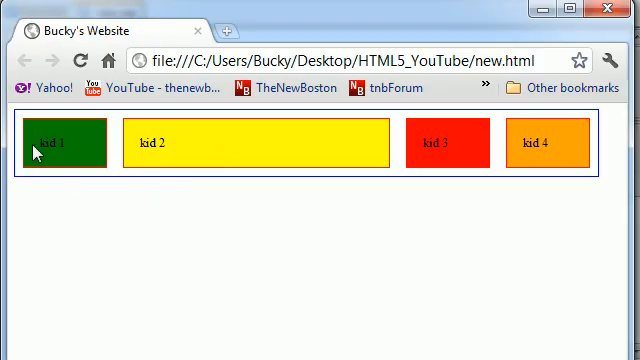
{"action": "mouse_move", "coordinate": [54, 185]}
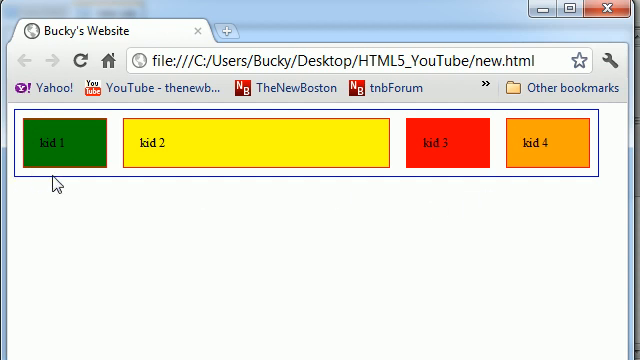
{"action": "mouse_move", "coordinate": [383, 170]}
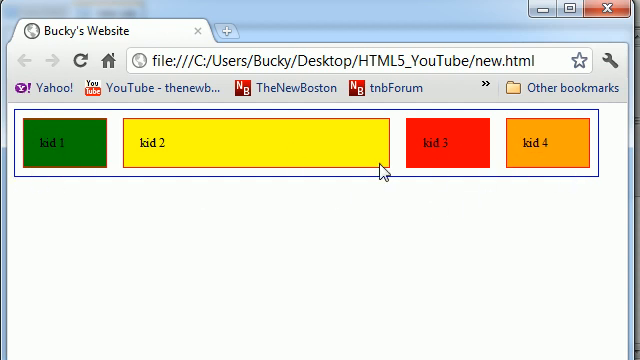
{"action": "mouse_move", "coordinate": [211, 161]}
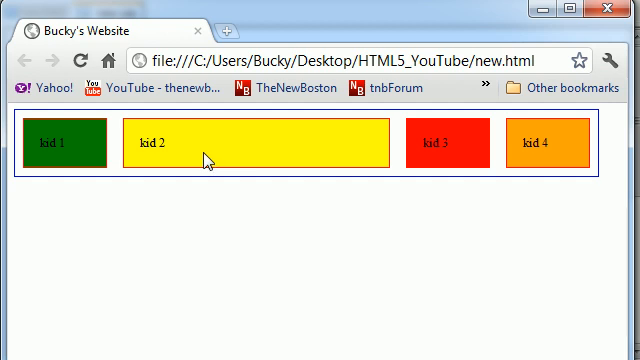
{"action": "mouse_move", "coordinate": [335, 163]}
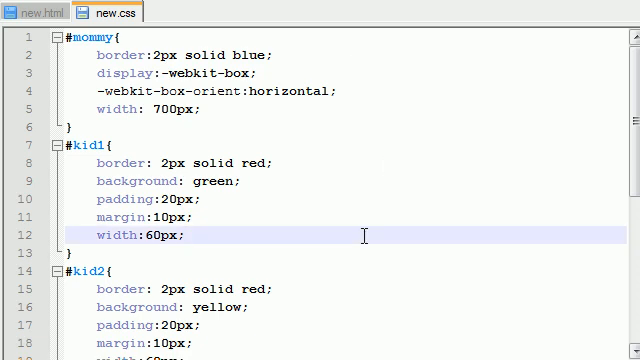
{"action": "scroll", "scroll_direction": "down", "scroll_amount": 3}
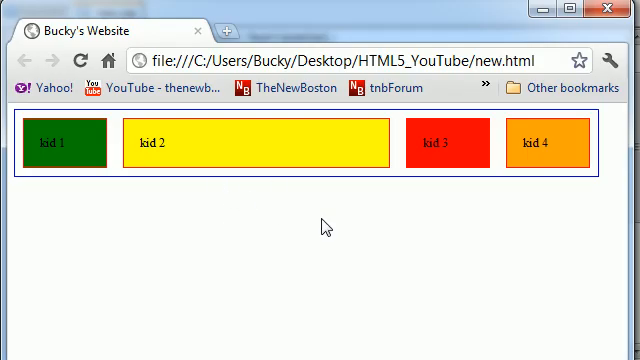
{"action": "mouse_move", "coordinate": [321, 238]}
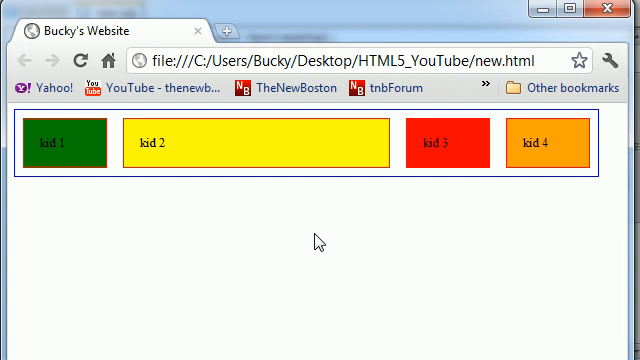